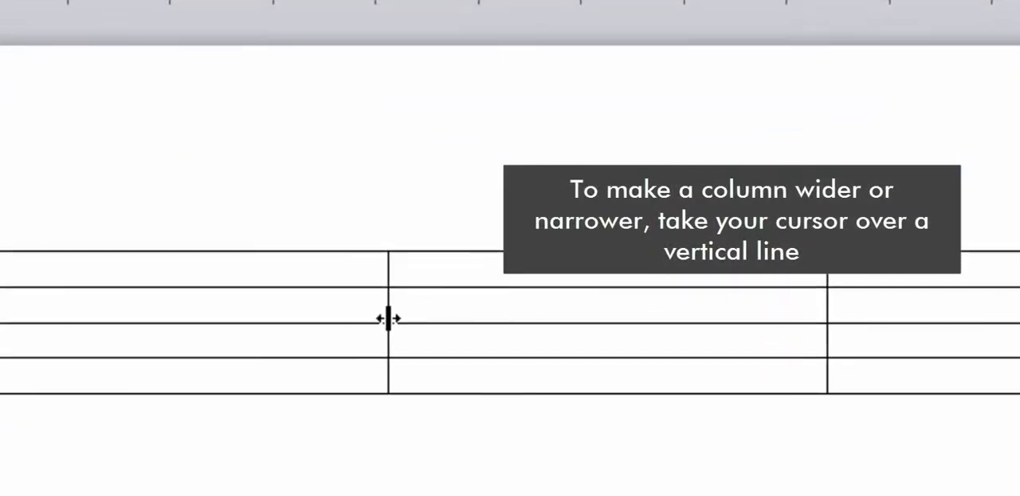
# - Narrow the table's first column by moving its right border left, widening the second column
pyautogui.moveTo(389, 312); pyautogui.dragTo(366, 312)
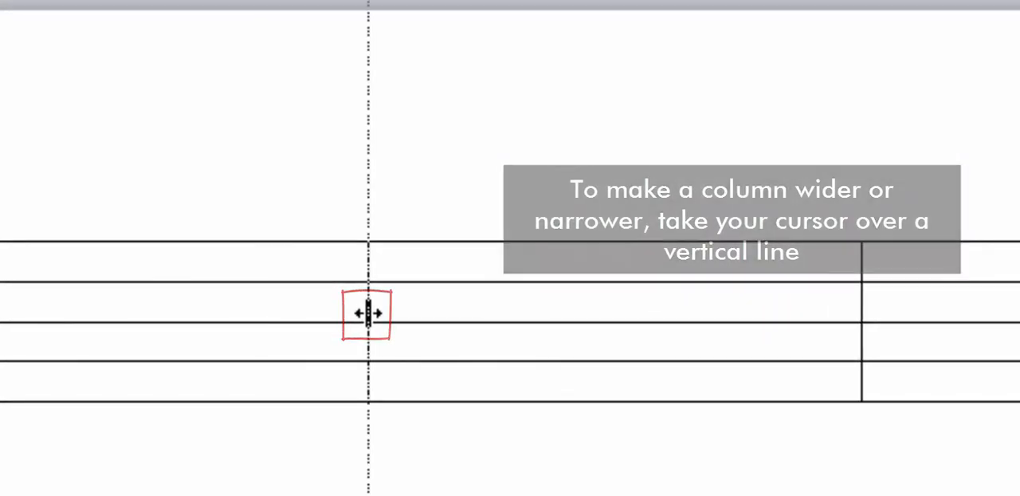